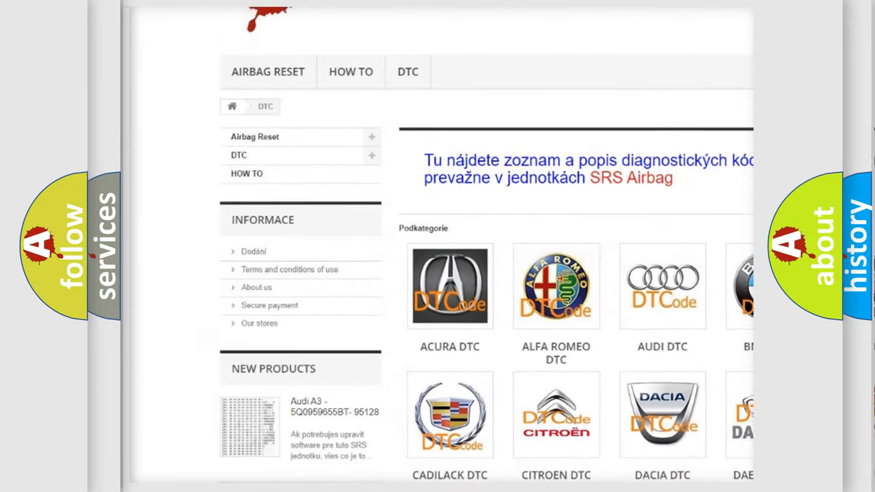
scroll(down, 3)
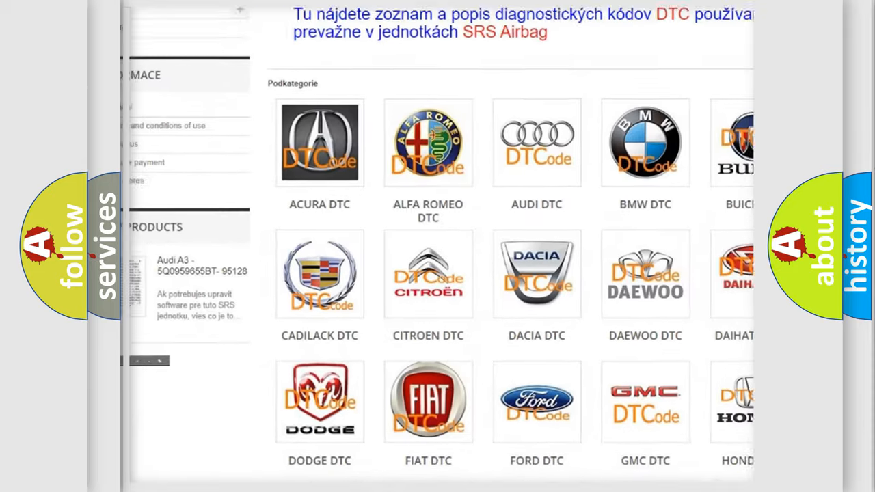
scroll(down, 3)
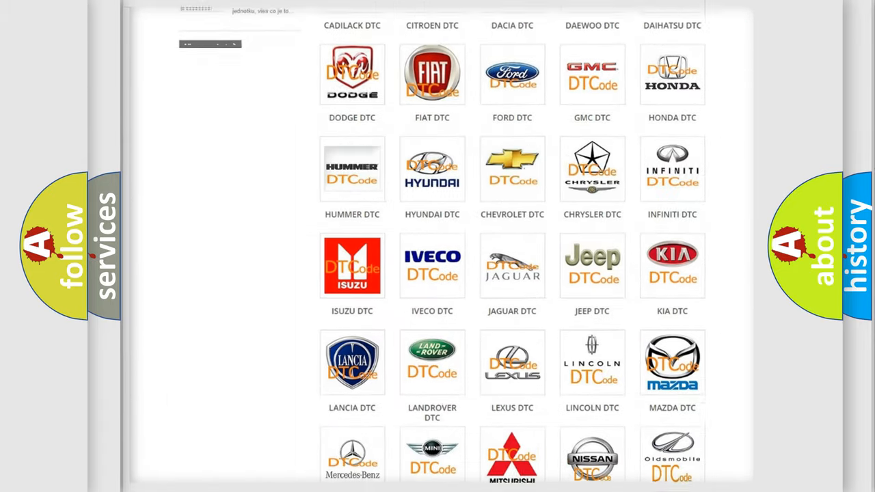
scroll(down, 3)
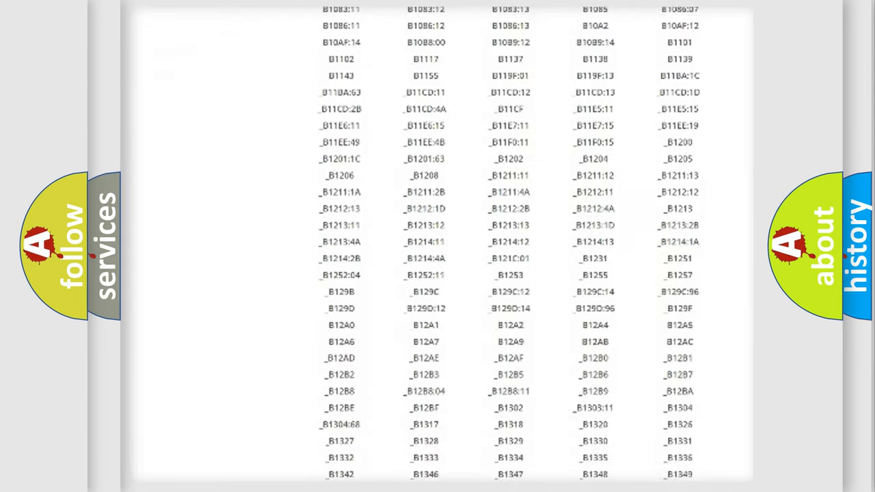
scroll(down, 3)
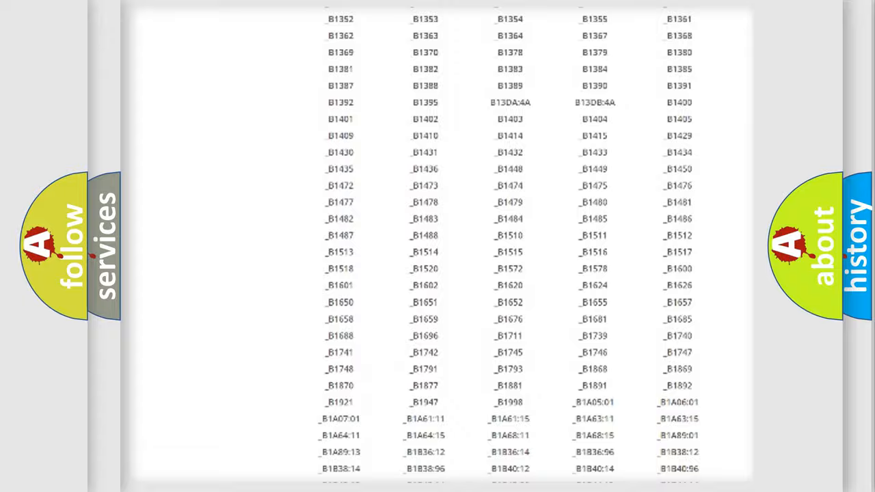